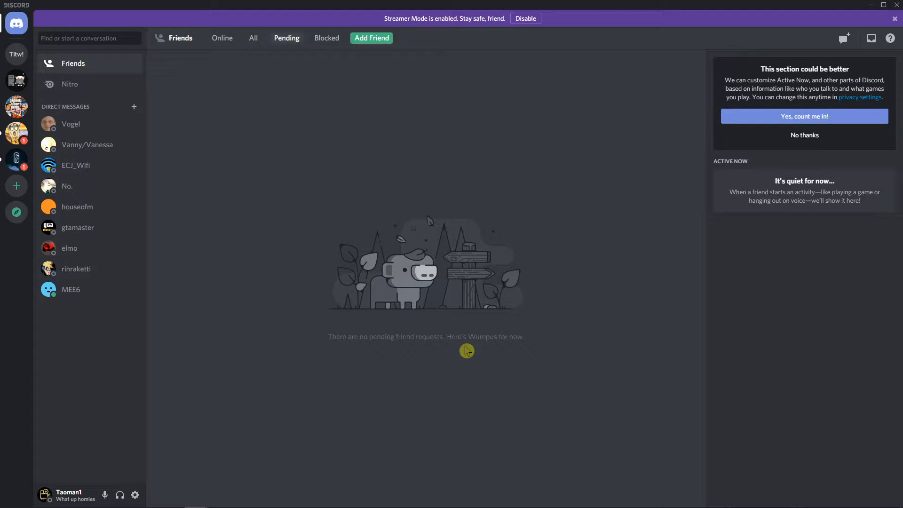
mouse_move(467, 348)
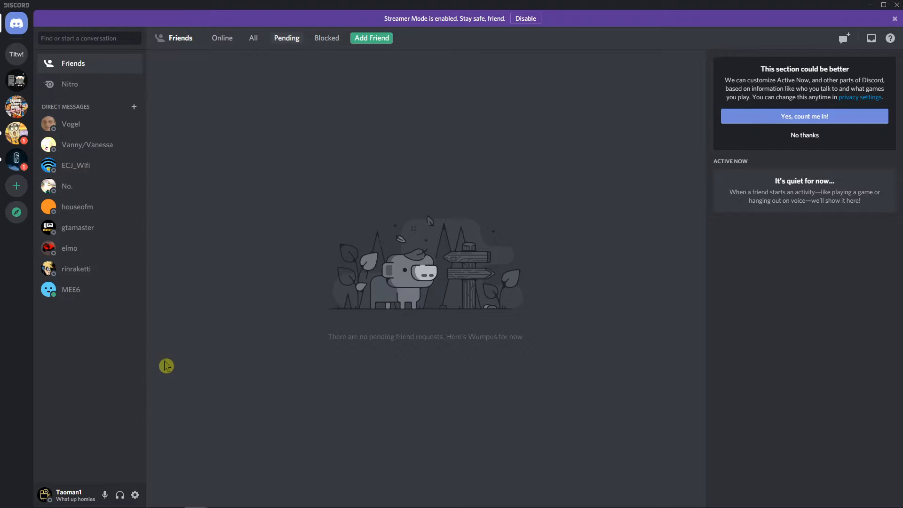
mouse_move(65, 496)
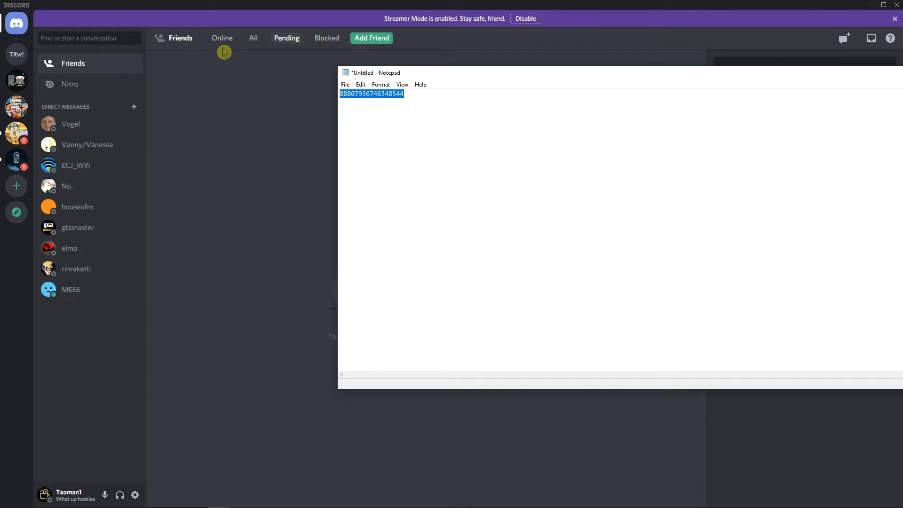
type("Taoman1#5065")
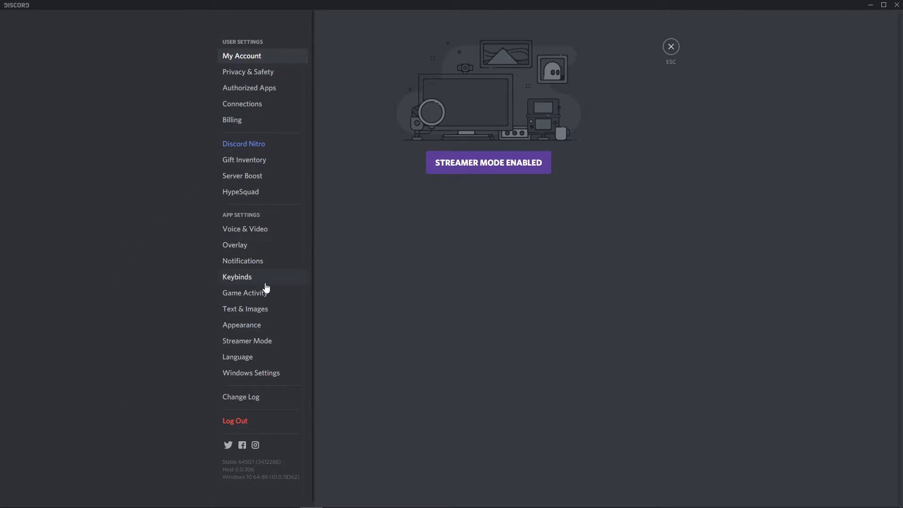
Turn off Enable Streamer Mode in User Settings and return to the friends page
left_click(247, 341)
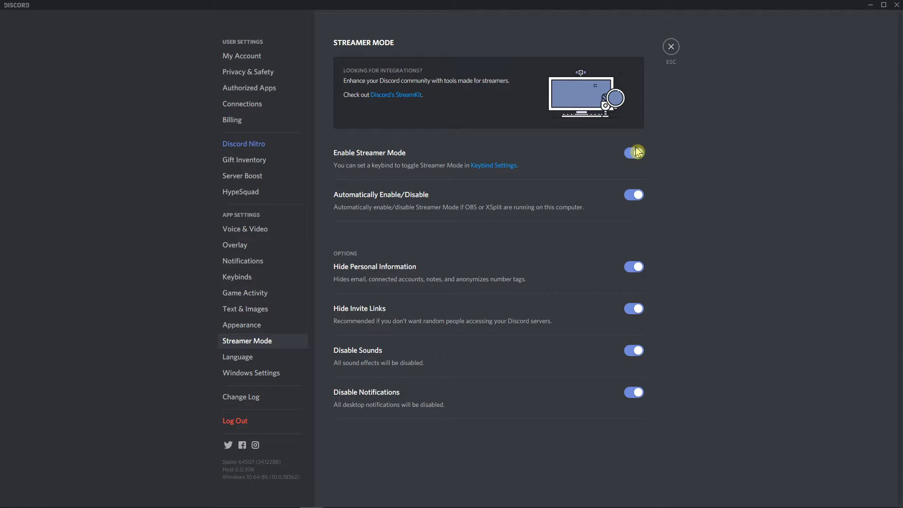
left_click(242, 55)
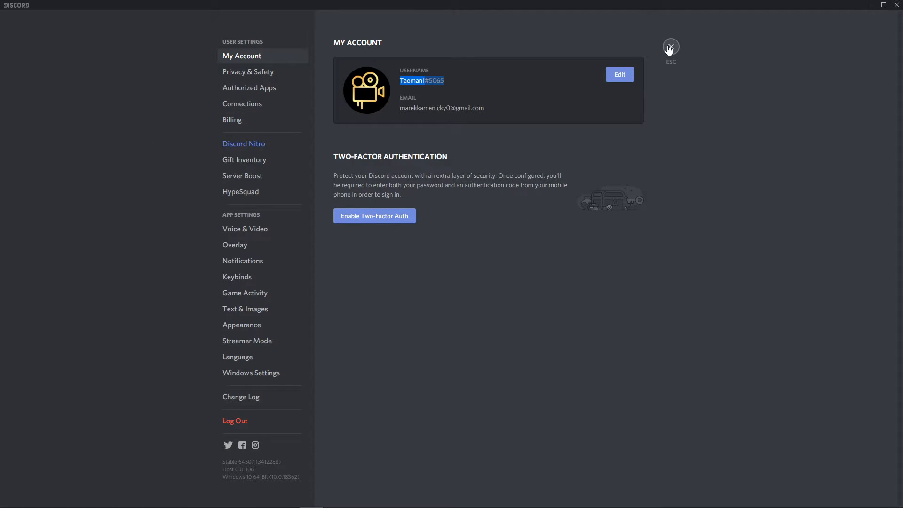
left_click(670, 47)
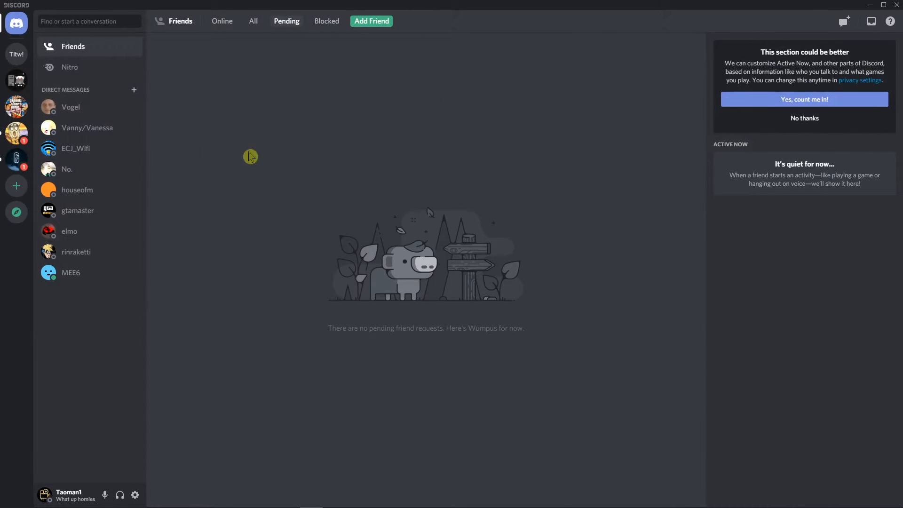
mouse_move(16, 106)
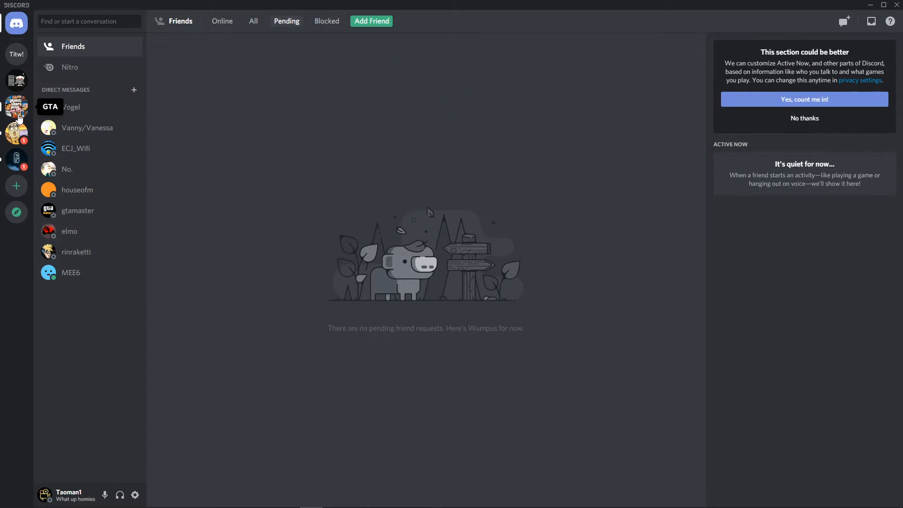
Copy an offline Hidden Leaf Village member's user ID and keep it in the Notepad note
left_click(16, 107)
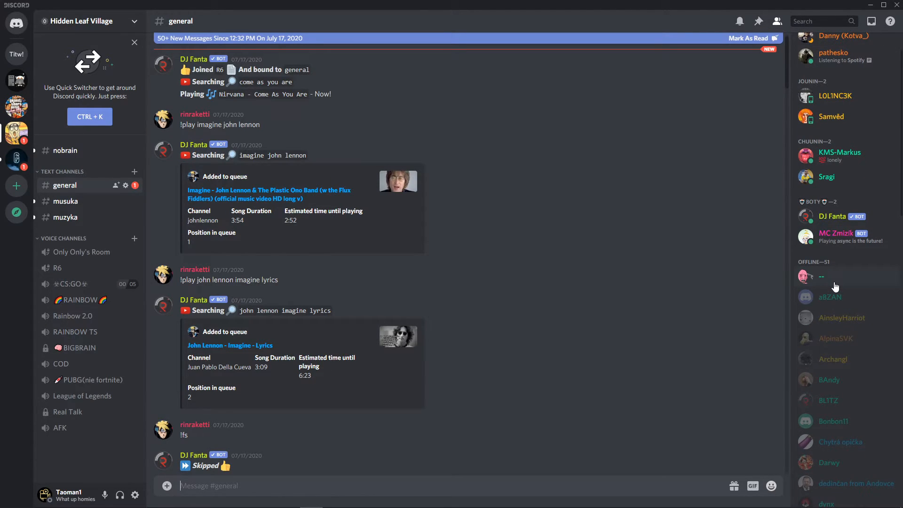
mouse_move(847, 302)
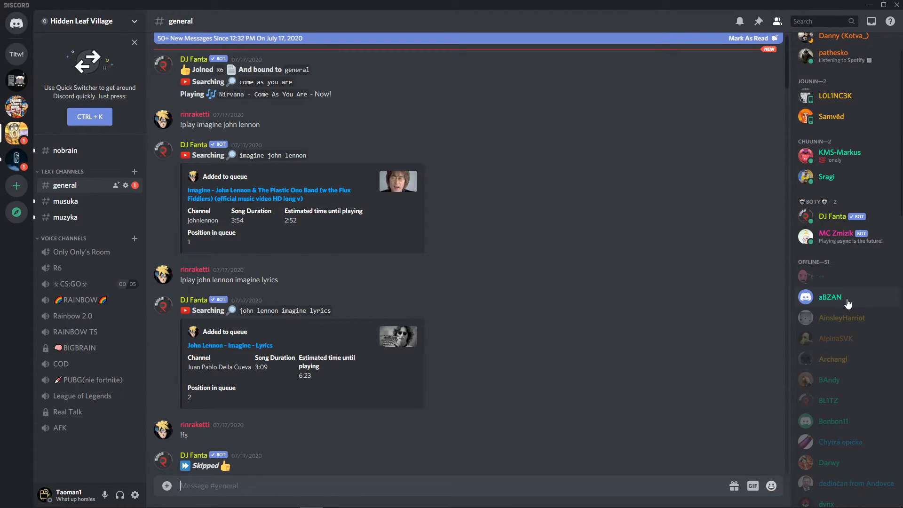
right_click(830, 297)
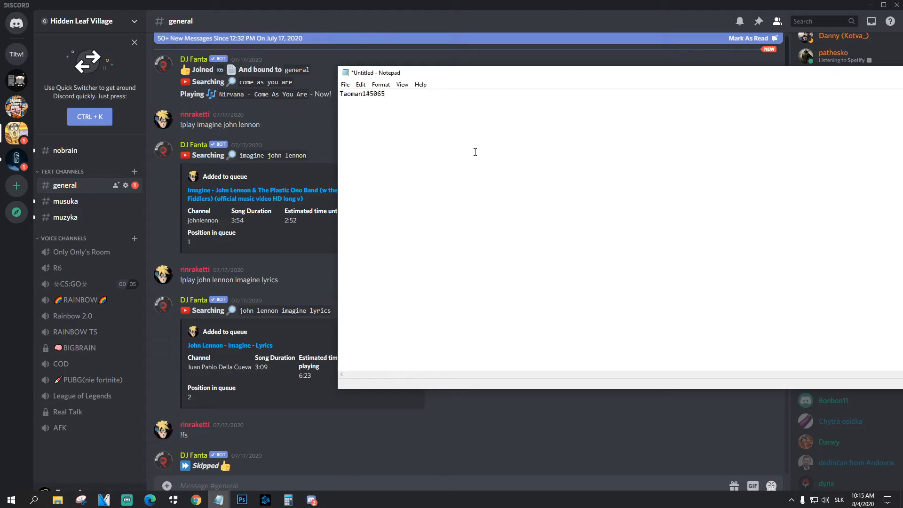
type("43221828387917855")
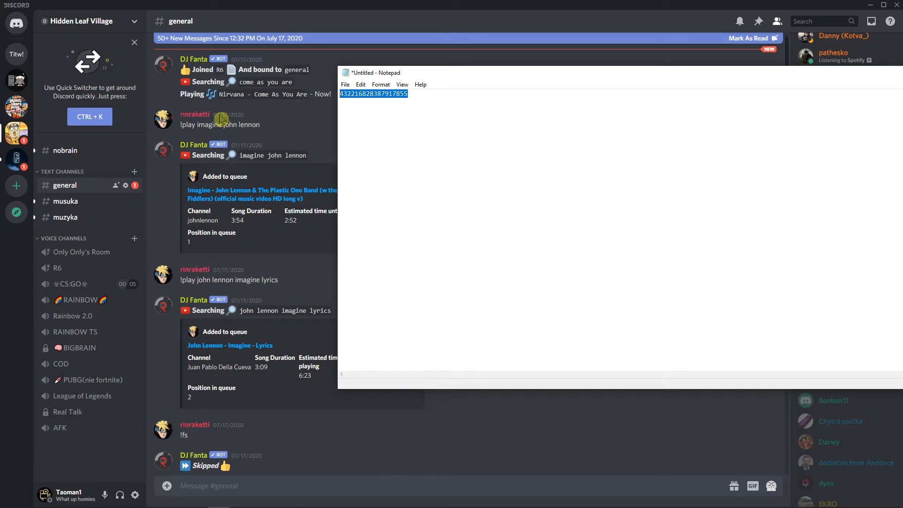
mouse_move(434, 148)
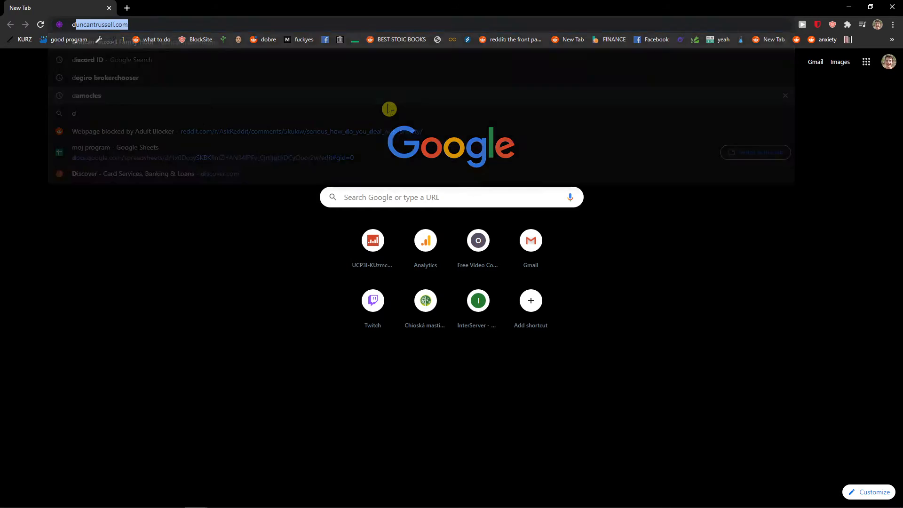
Search 'discord ID' in a new Chrome tab and open the discord.id lookup site
type("discord ID")
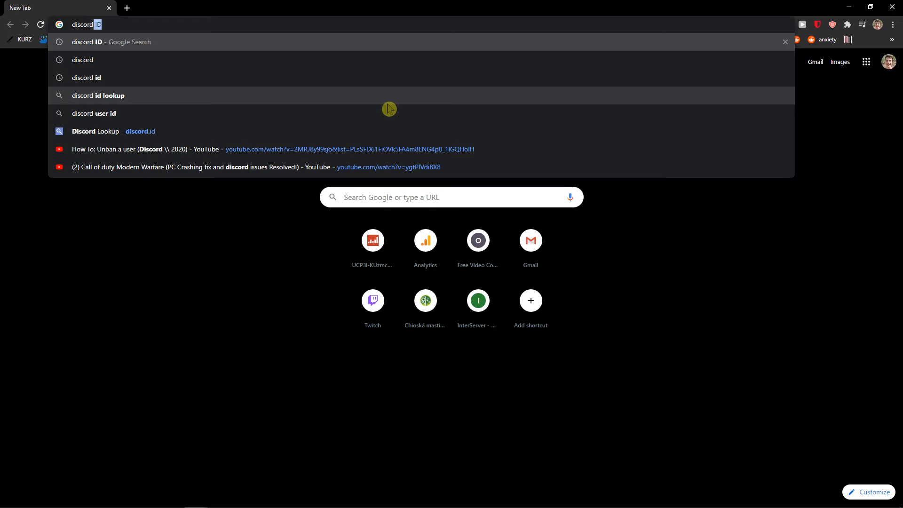
left_click(98, 95)
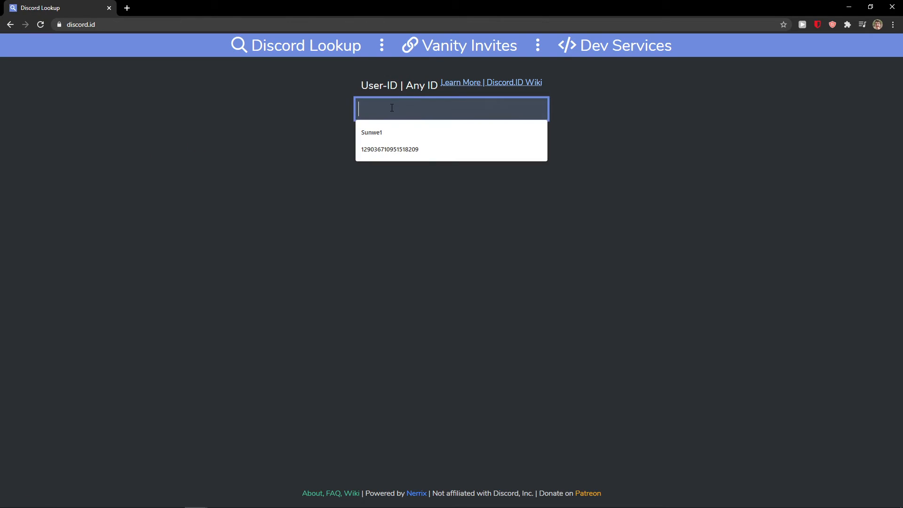
type("432216828387917855")
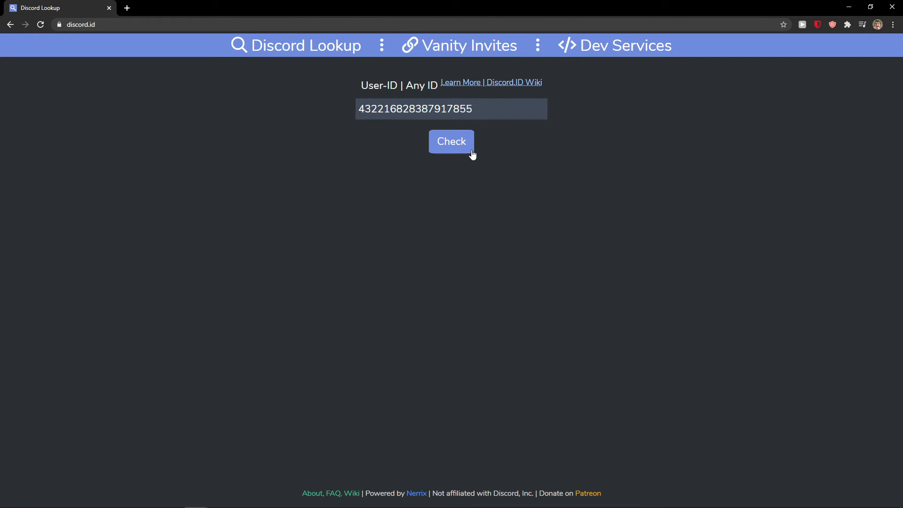
left_click(451, 141)
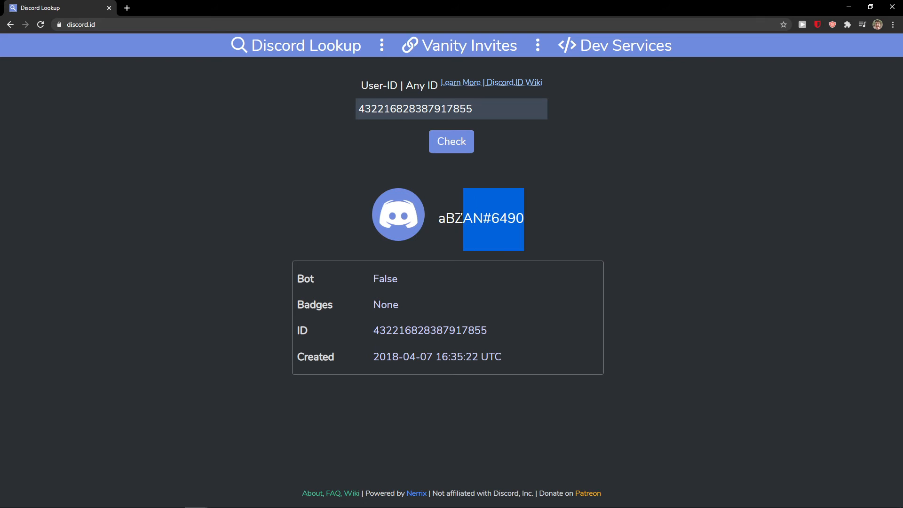
left_click(398, 215)
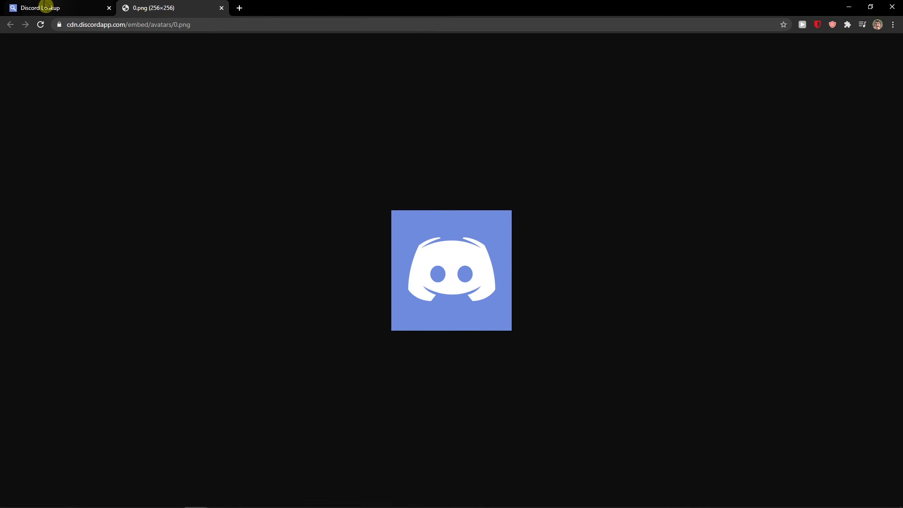
left_click(41, 8)
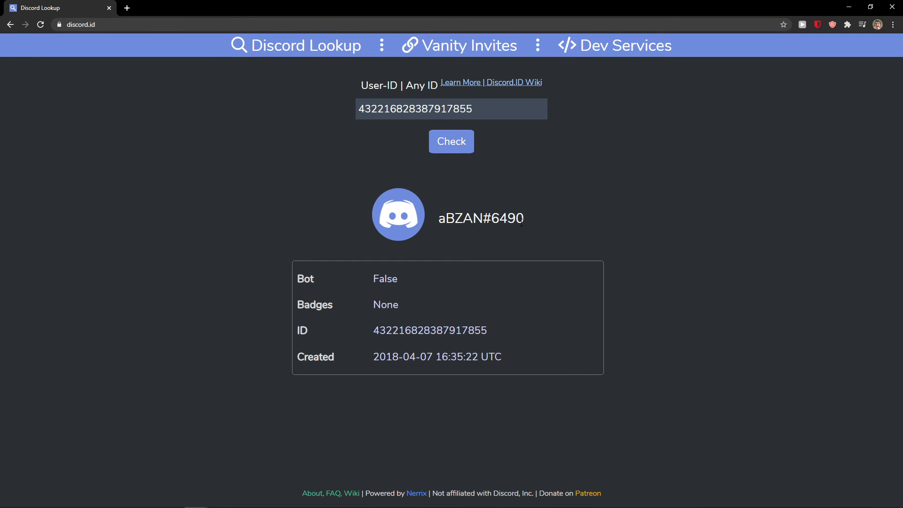